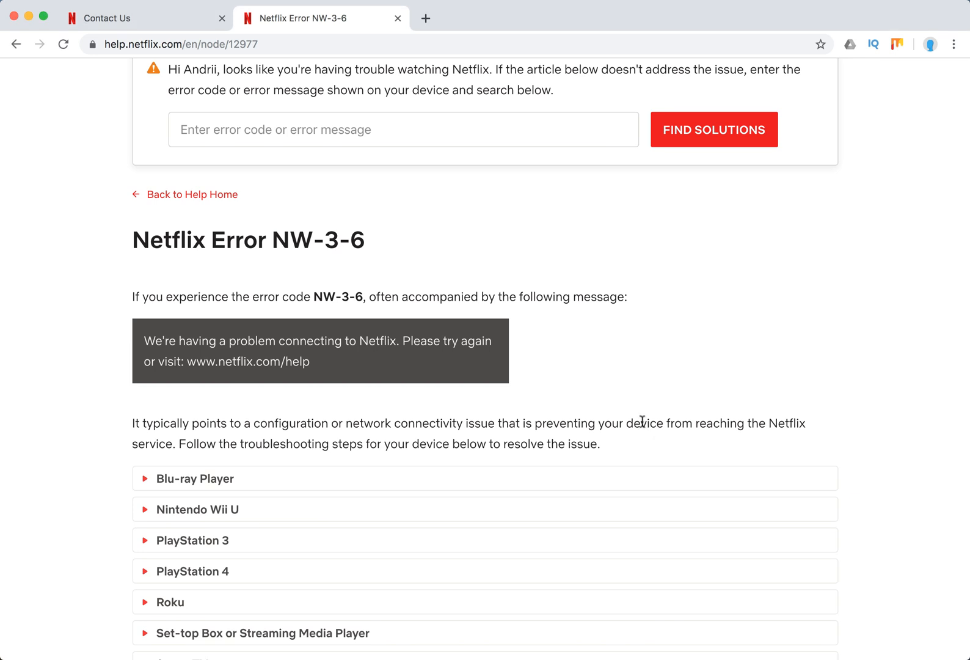
mouse_move(606, 248)
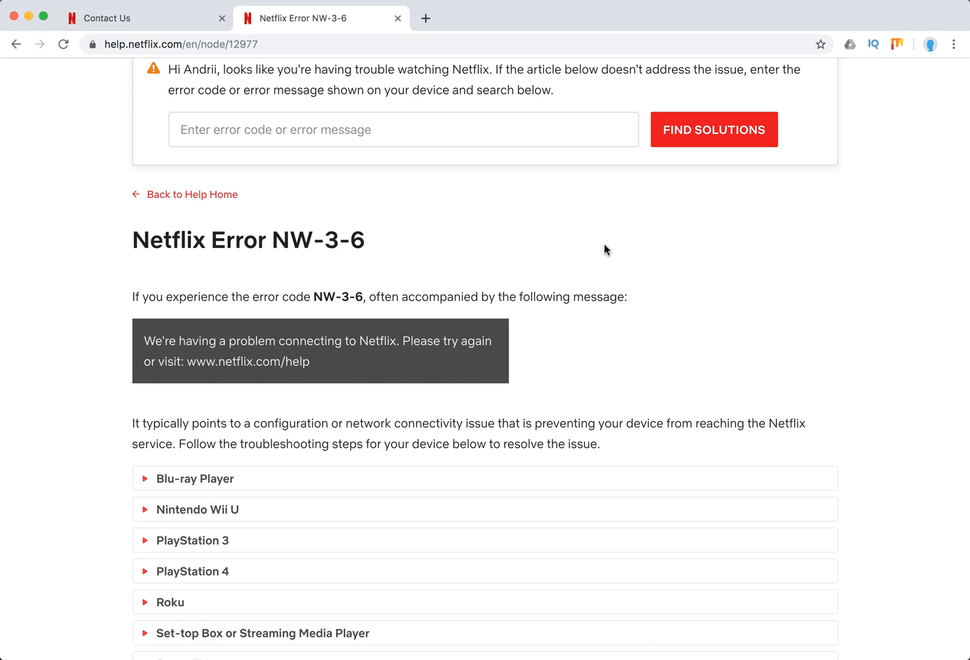
mouse_move(561, 372)
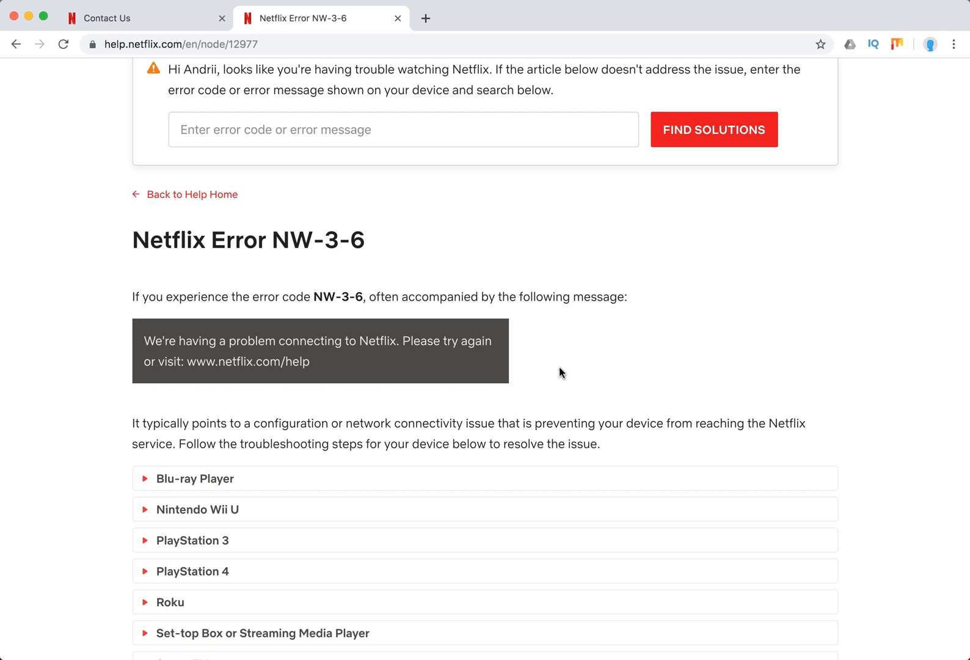
Expand the Blu-ray Player section and its 'Restore your default connection settings' step, then review the steps
scroll(down, 3)
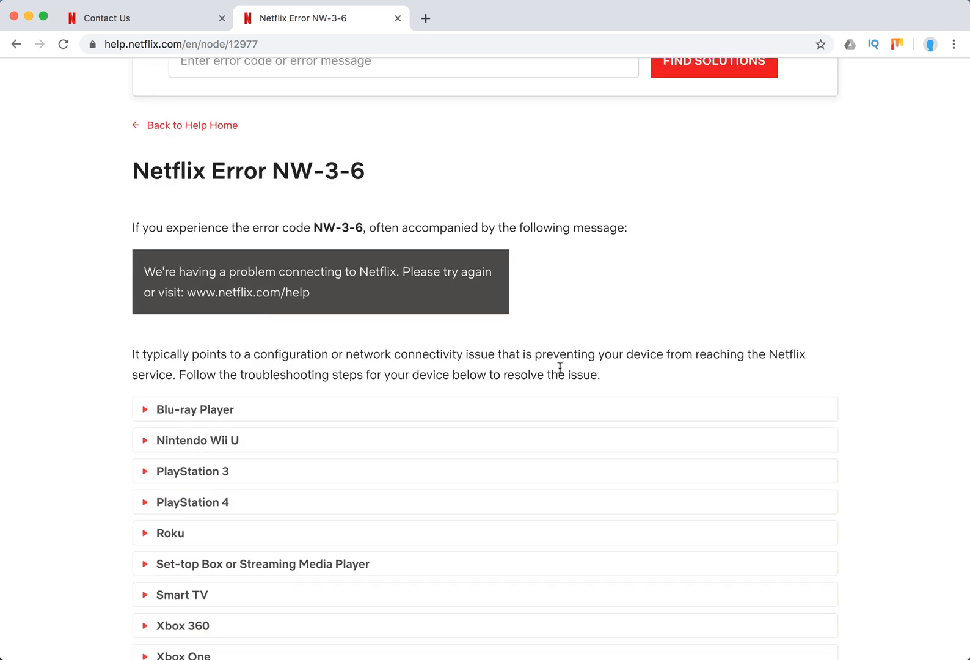
mouse_move(195, 409)
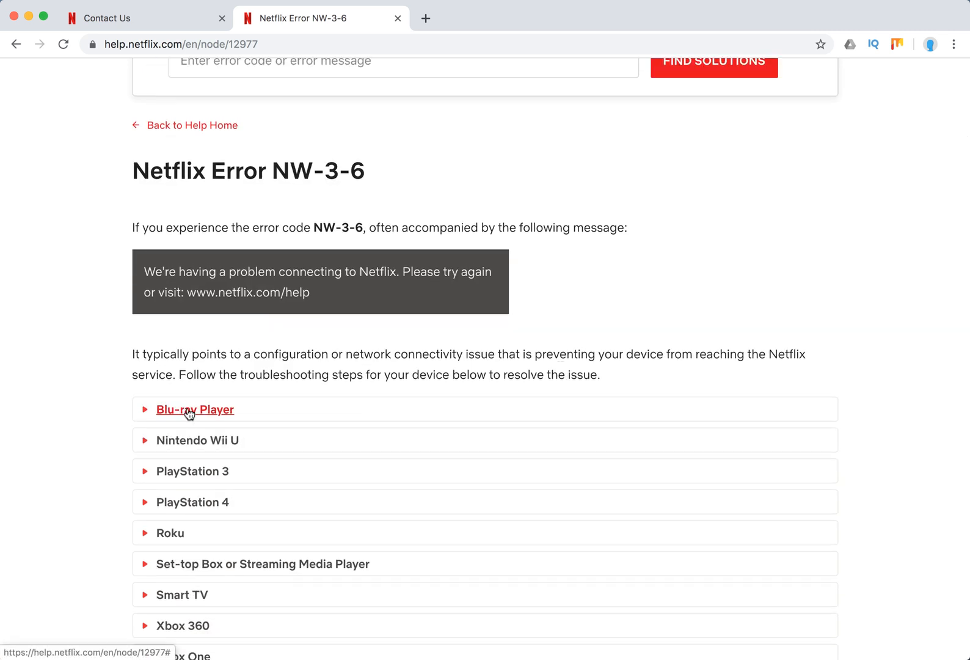
scroll(down, 3)
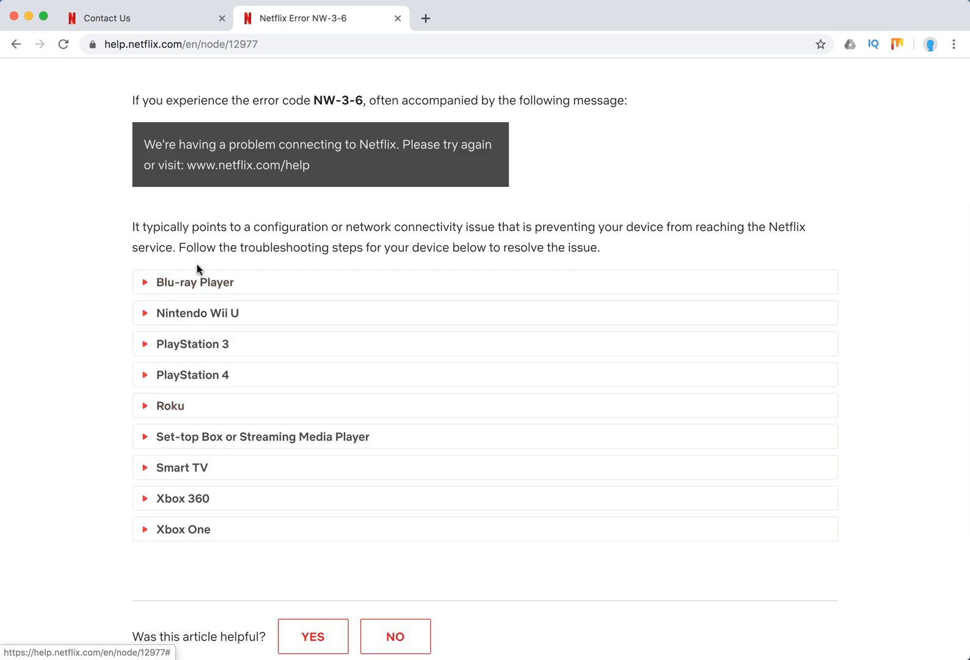
mouse_move(195, 282)
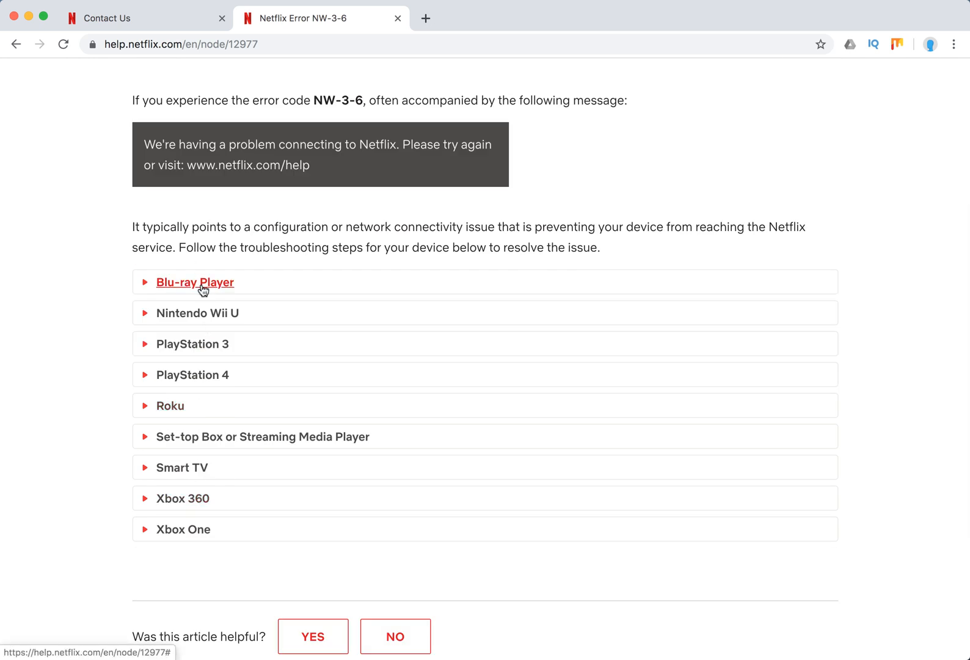
click(194, 282)
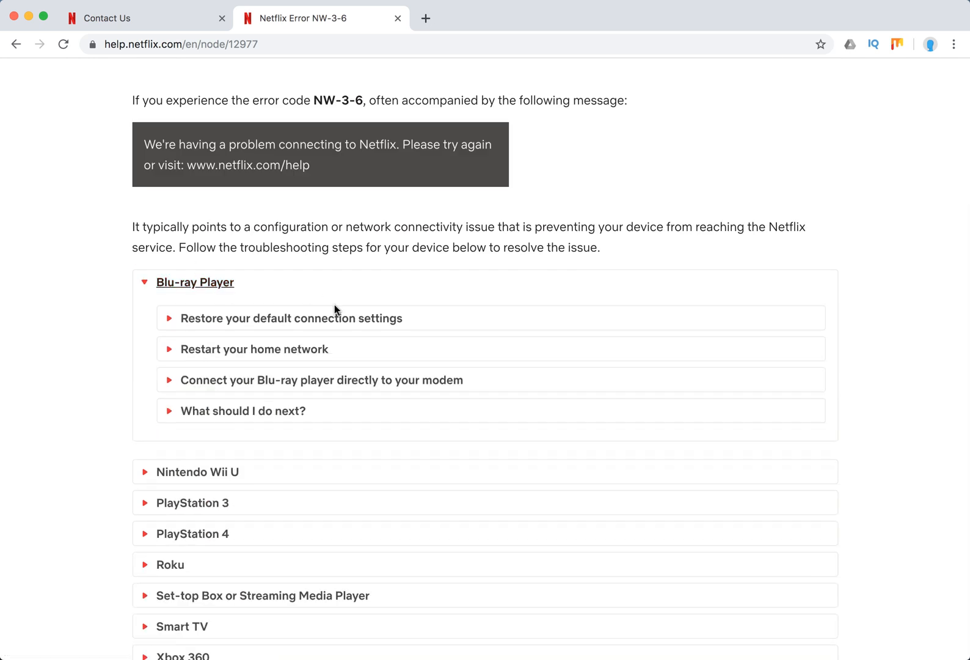
click(290, 318)
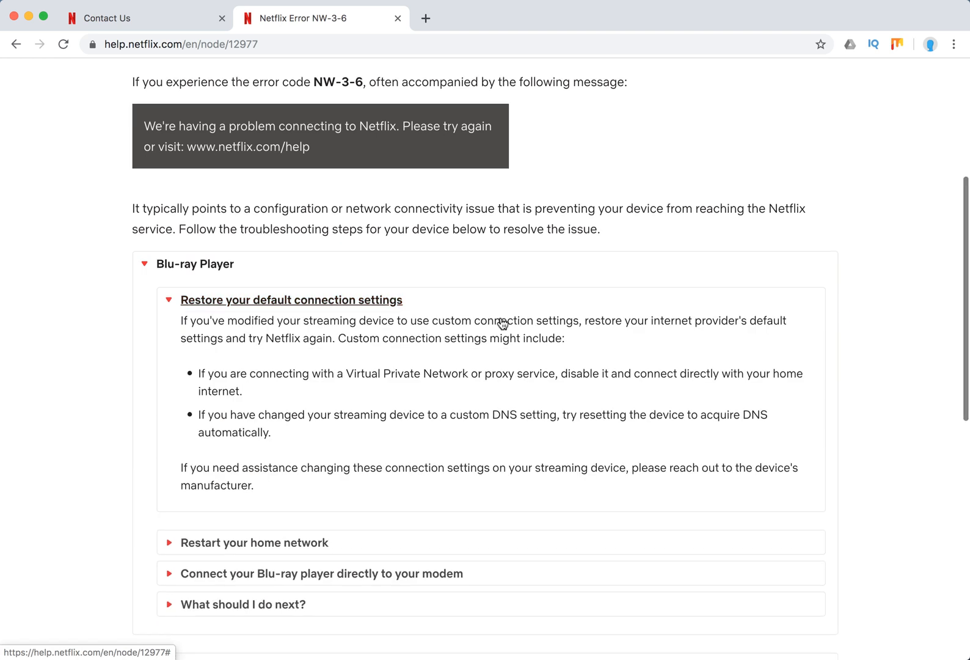
mouse_move(501, 317)
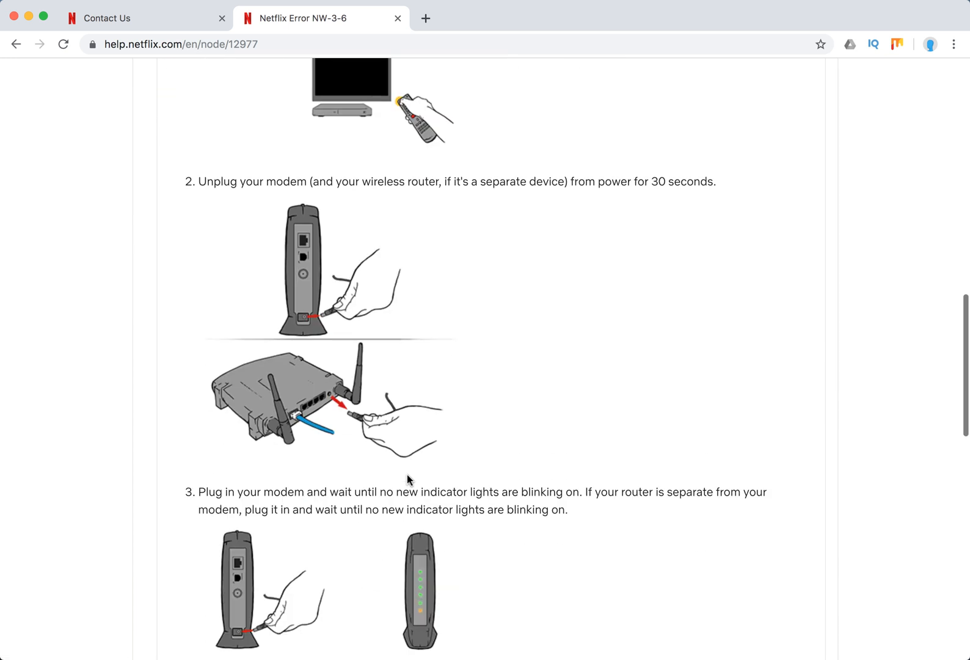
scroll(down, 3)
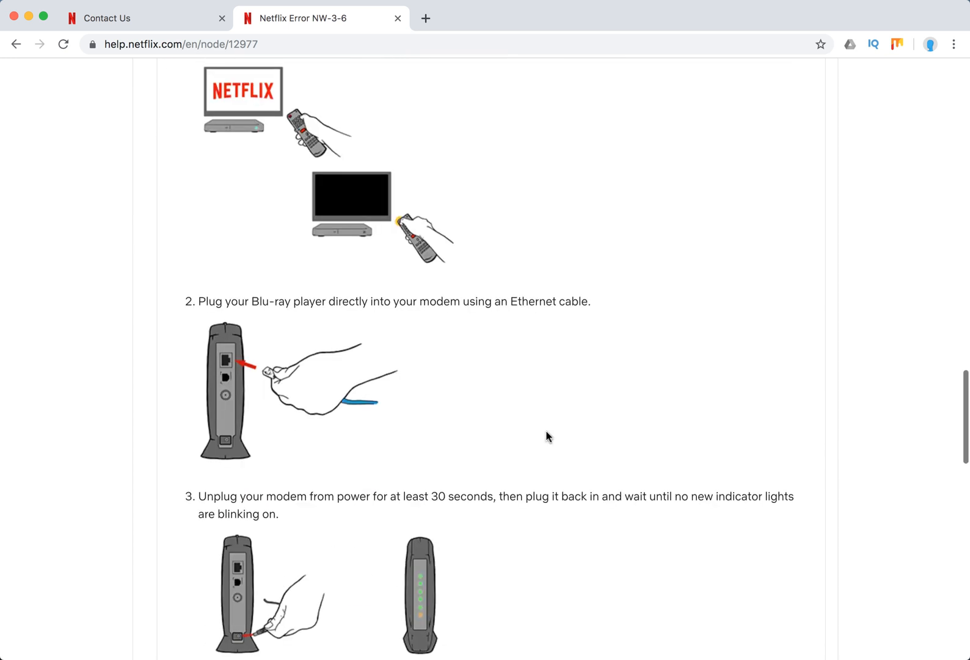
scroll(down, 3)
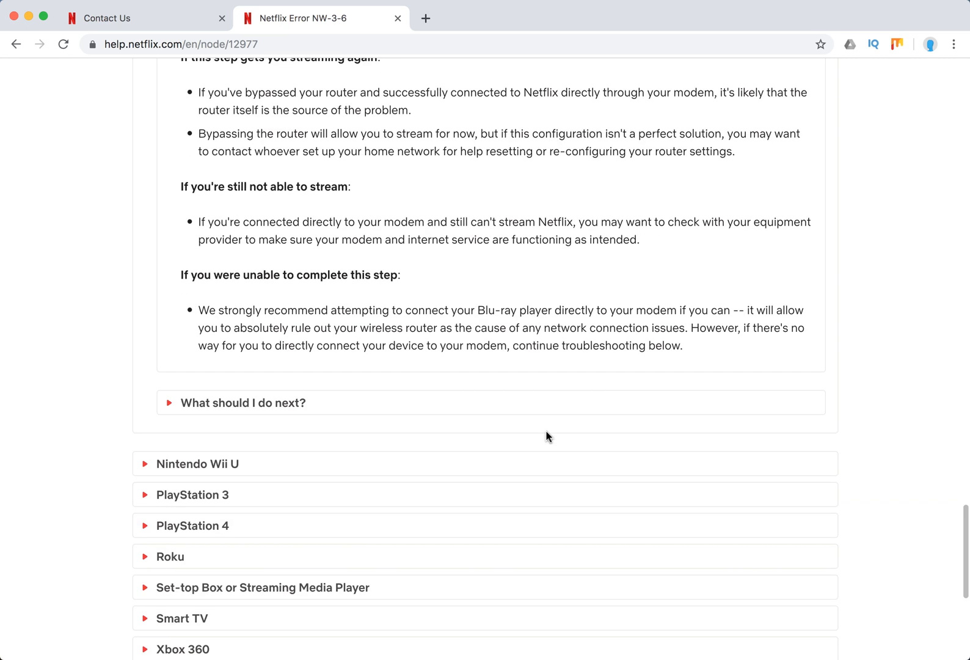
mouse_move(197, 463)
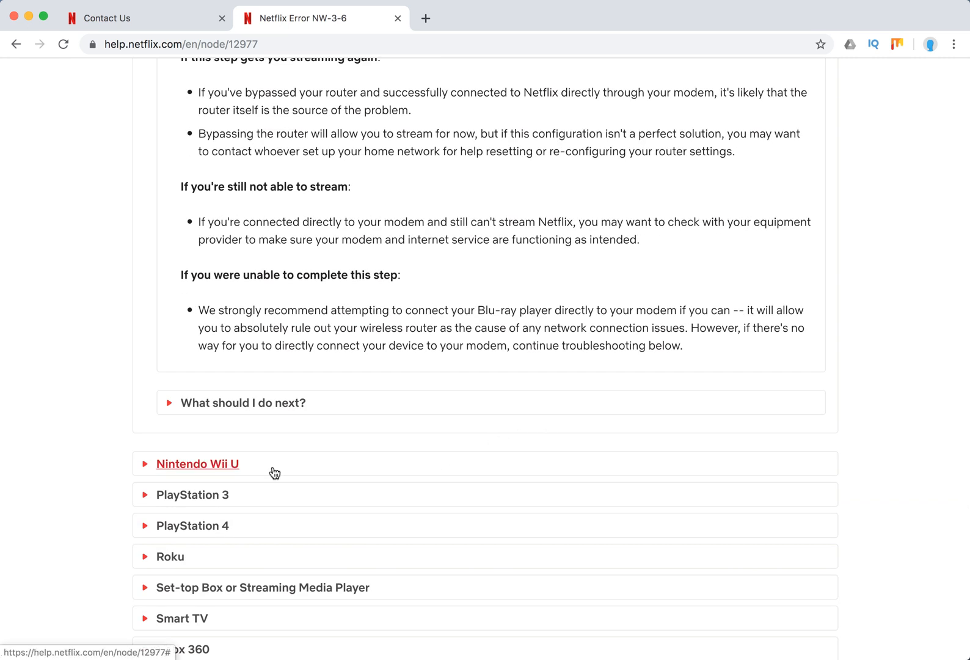
Expand the Nintendo Wii U, PlayStation 3 (with its DNS verification steps) and PlayStation 4 sections
click(197, 464)
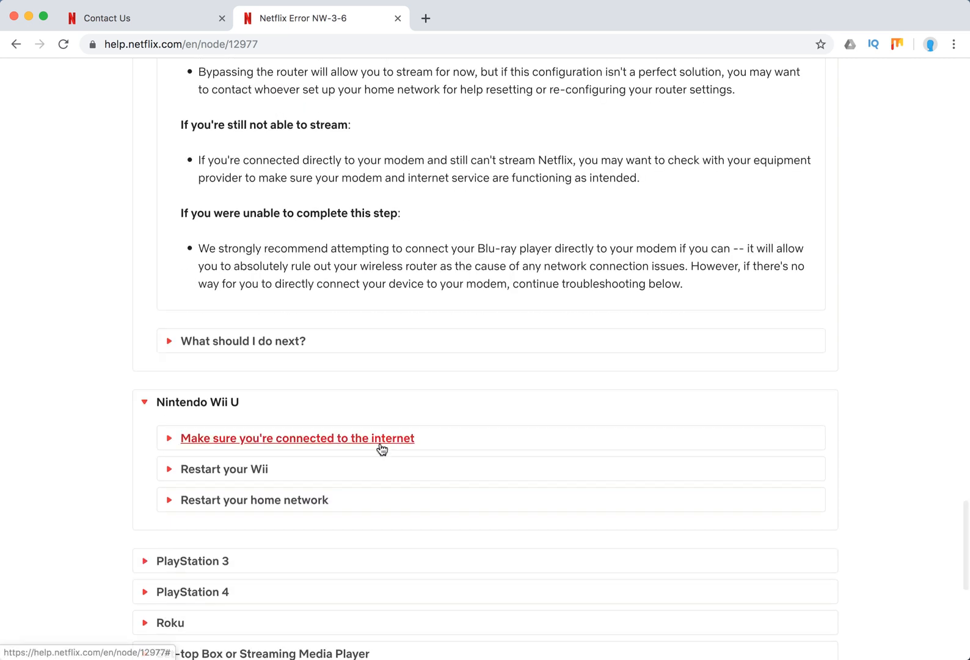
scroll(down, 3)
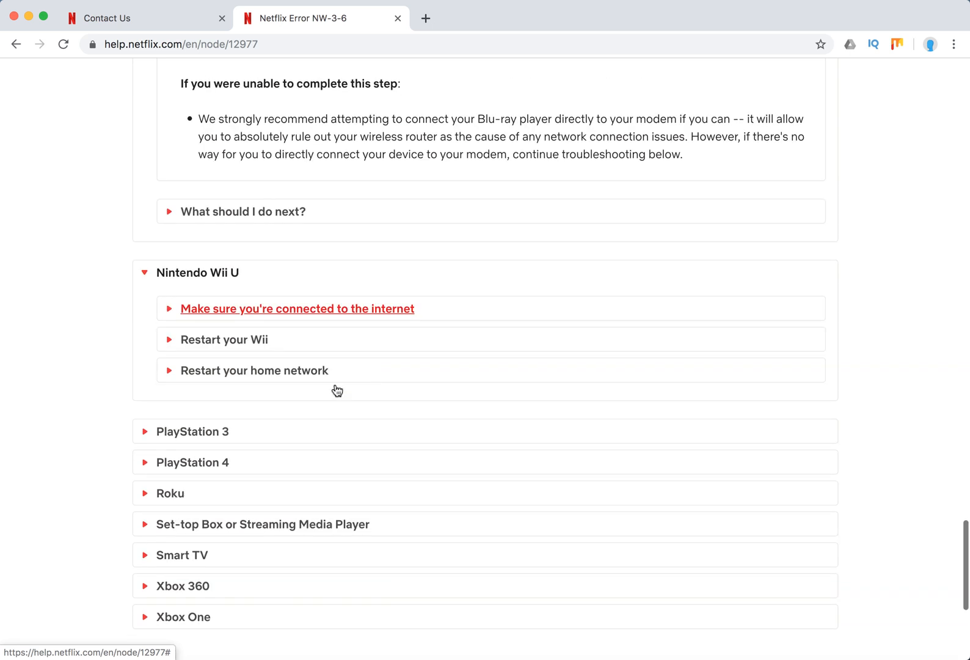
click(193, 431)
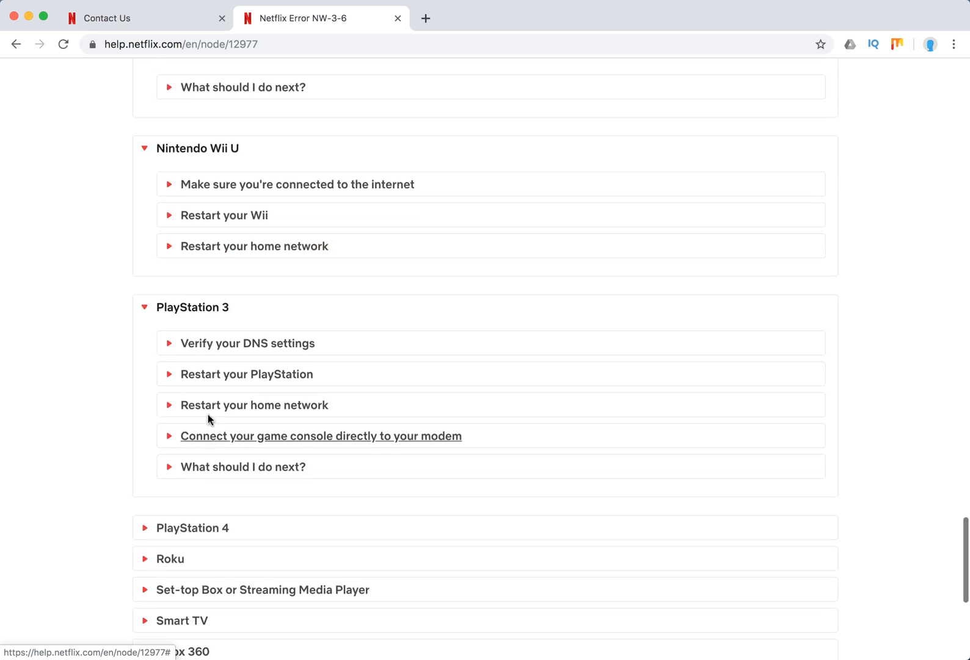
click(247, 343)
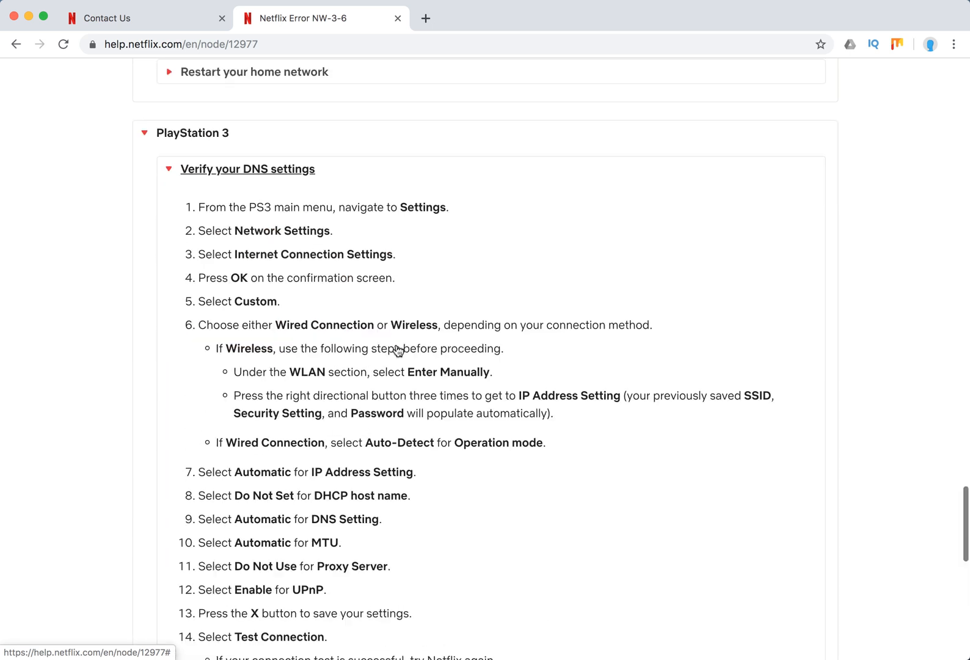
scroll(down, 3)
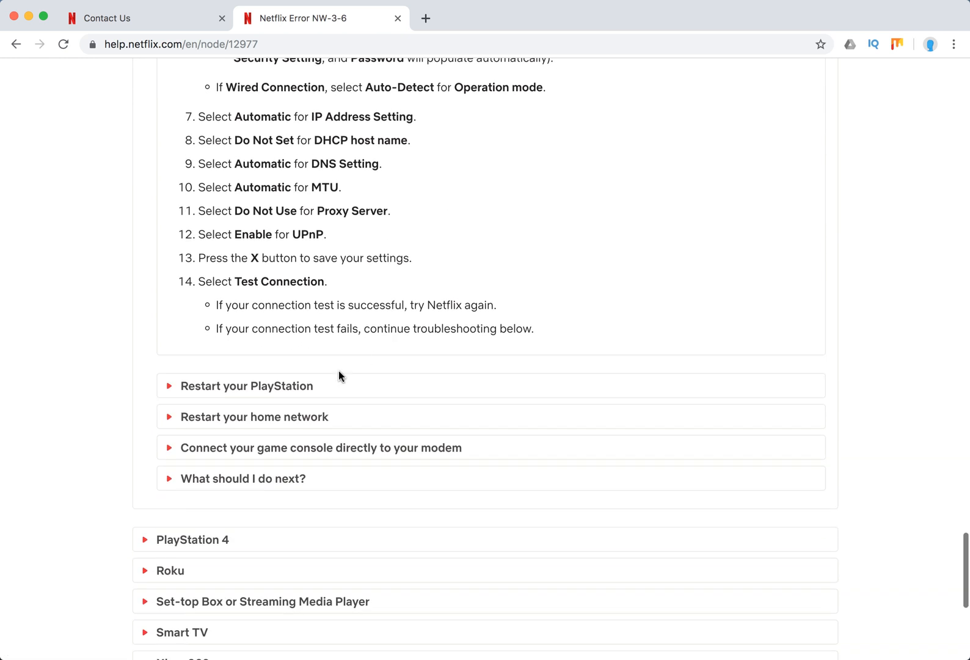
scroll(down, 3)
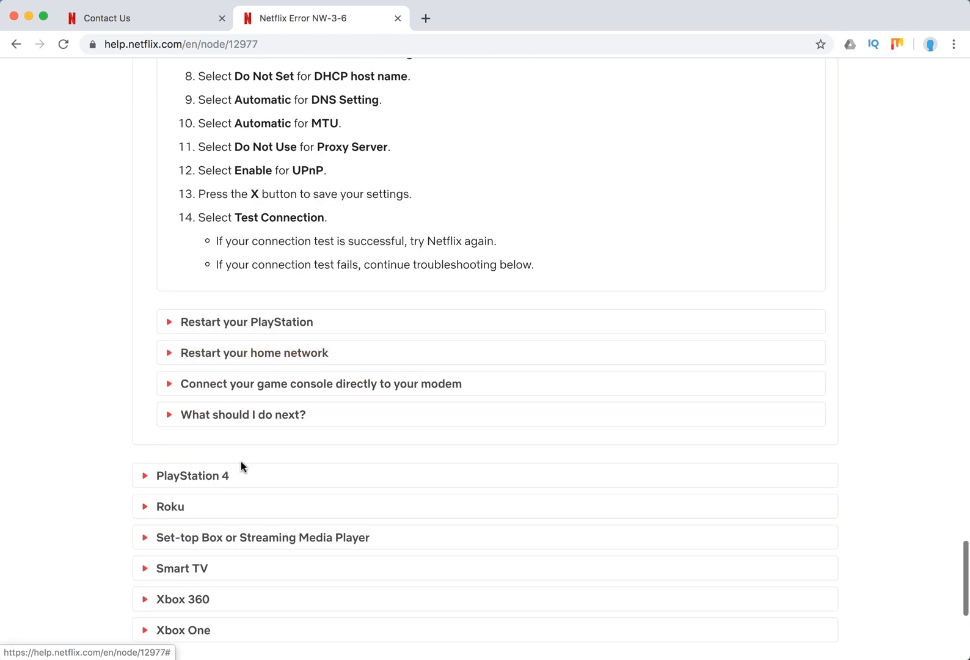
click(192, 476)
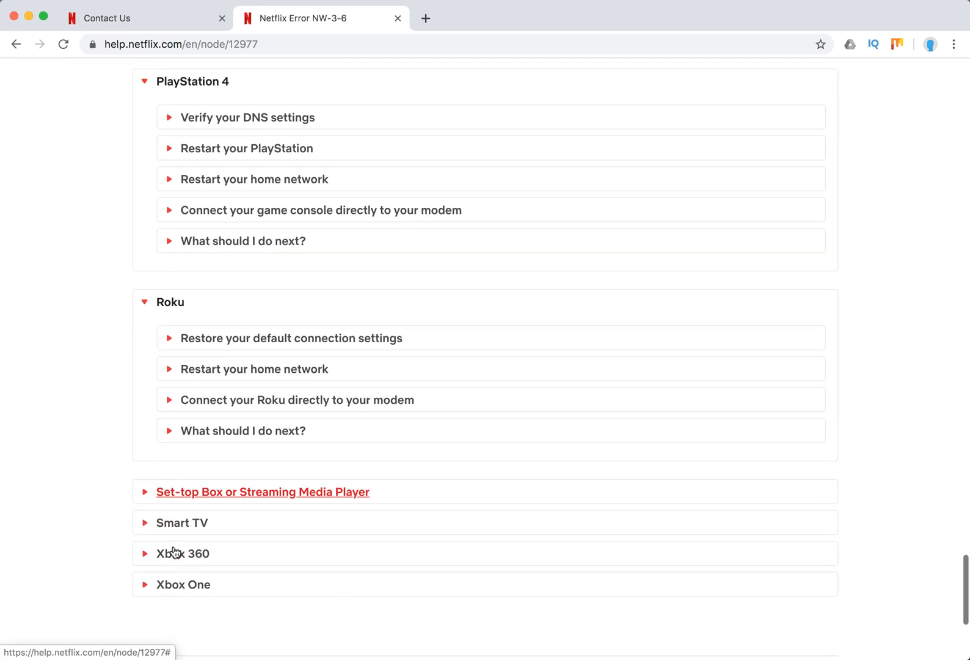
Expand the Set-top Box section with its default connection settings advice, plus the Smart TV section
click(262, 491)
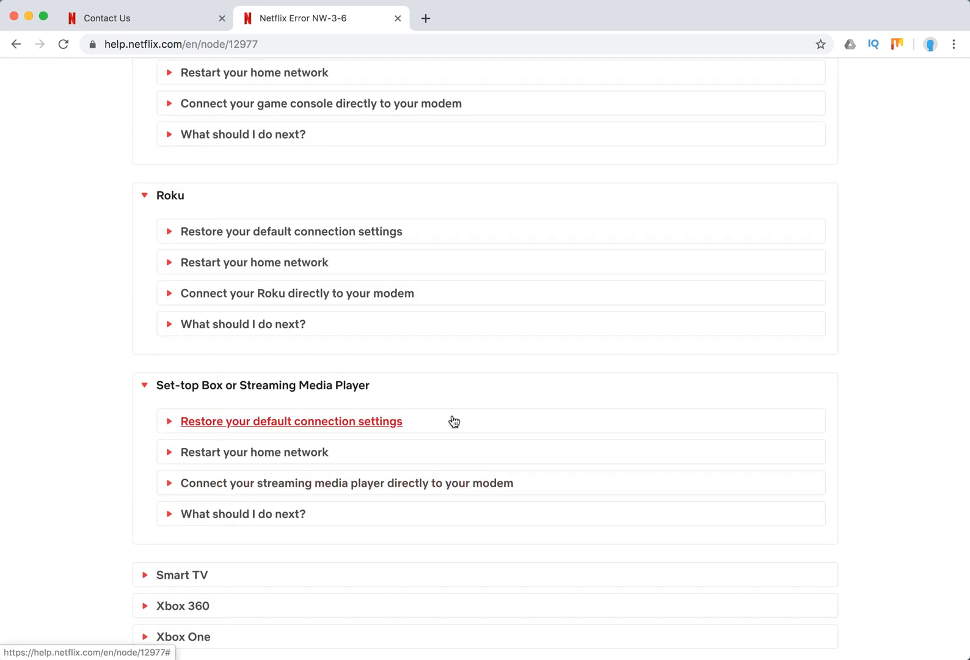
mouse_move(399, 507)
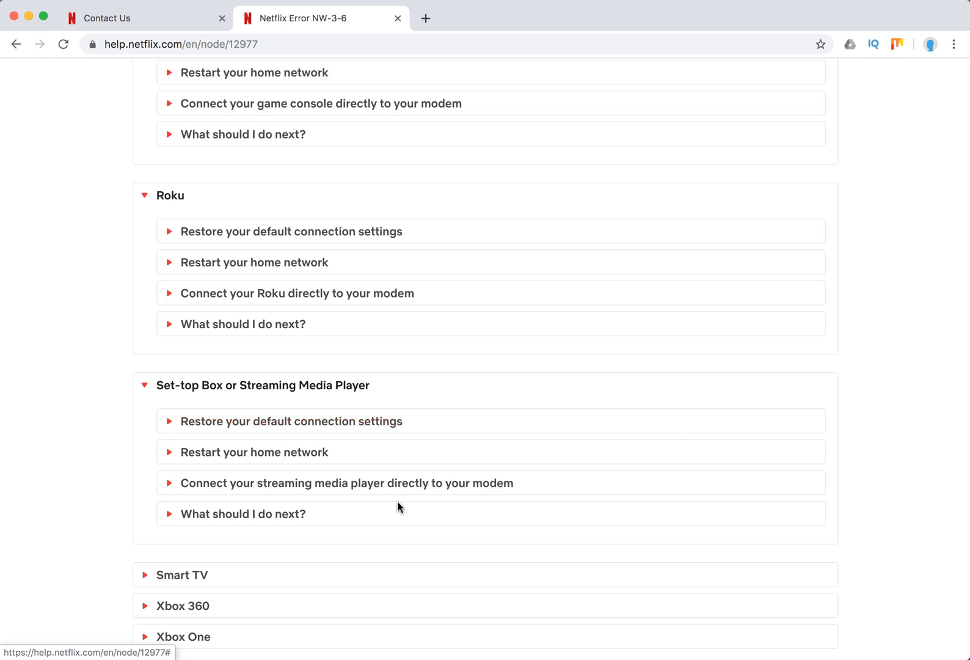
click(291, 421)
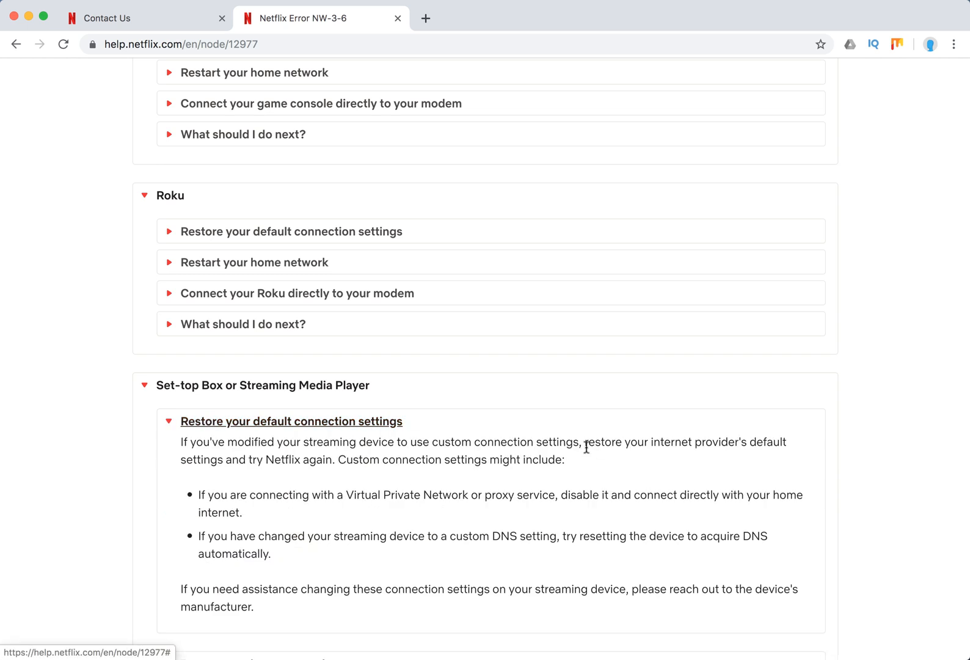
scroll(down, 3)
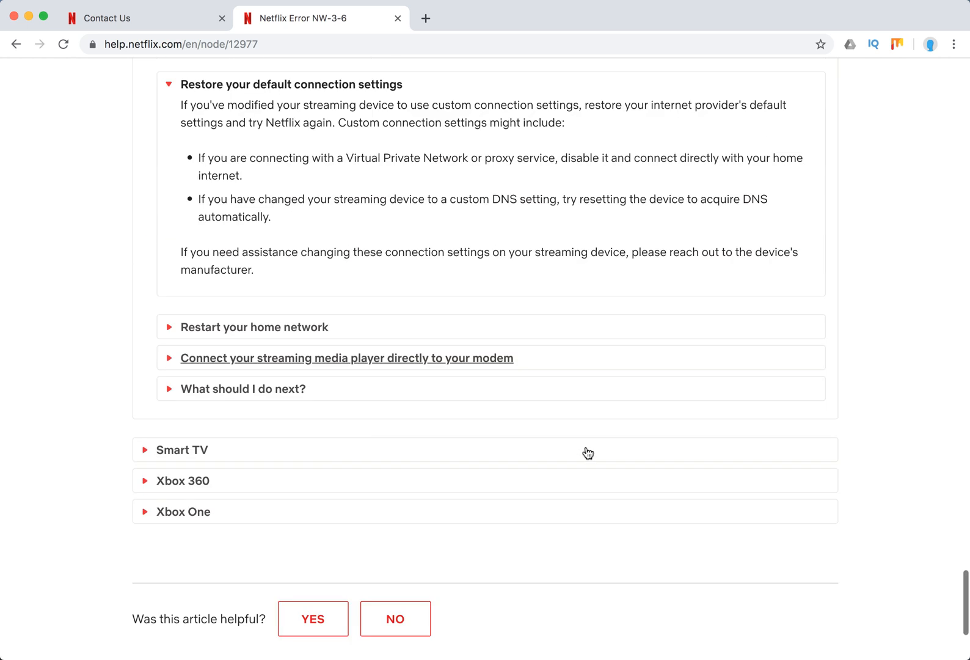
click(182, 450)
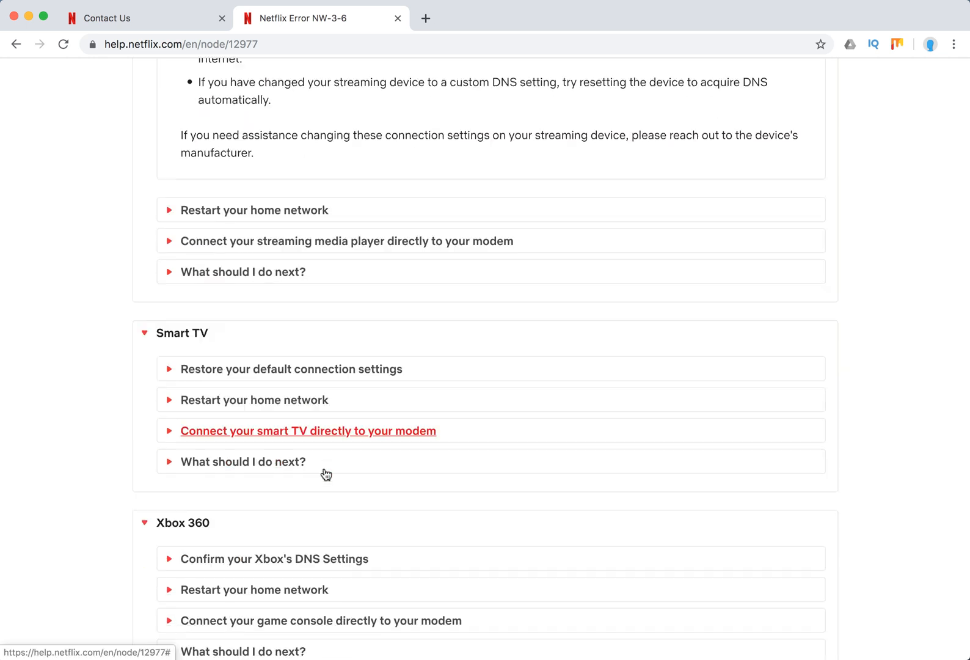
Scroll further down the NW-3-6 article toward the Xbox sections
scroll(down, 3)
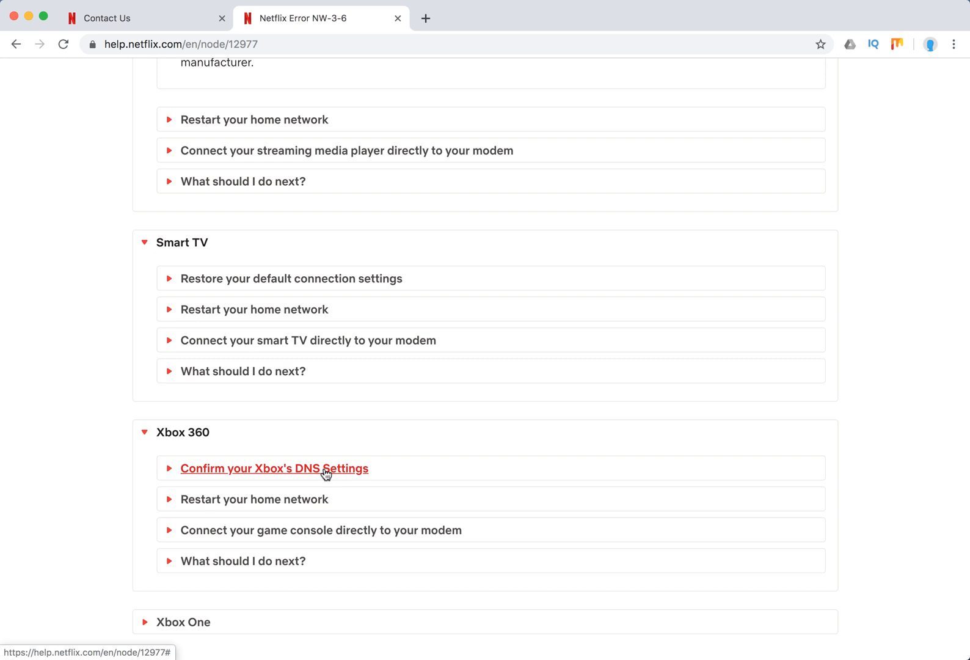
mouse_move(430, 20)
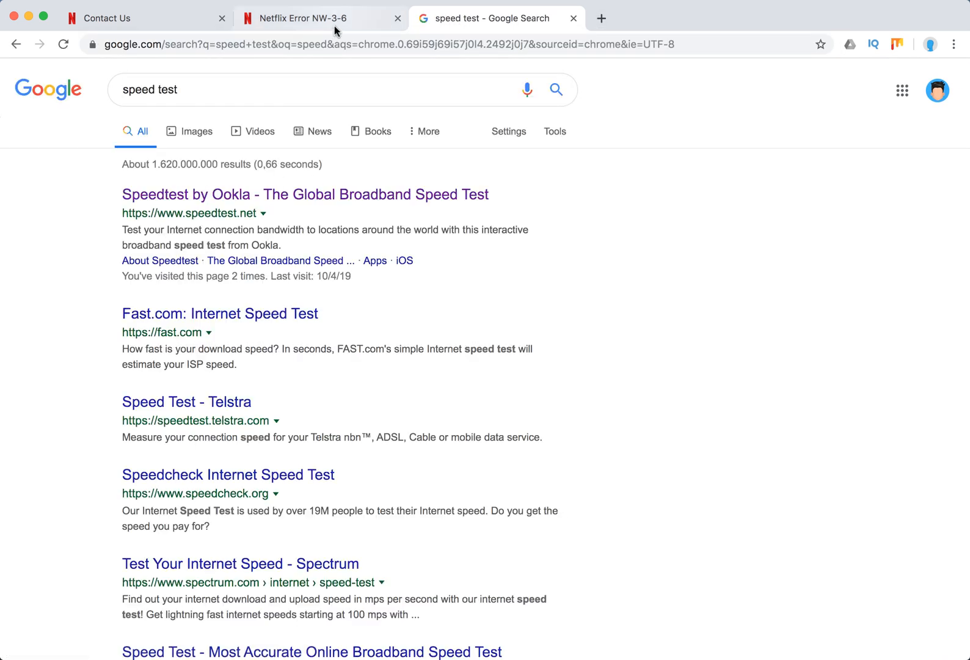
Switch back to the Netflix Error NW-3-6 article tab
click(317, 17)
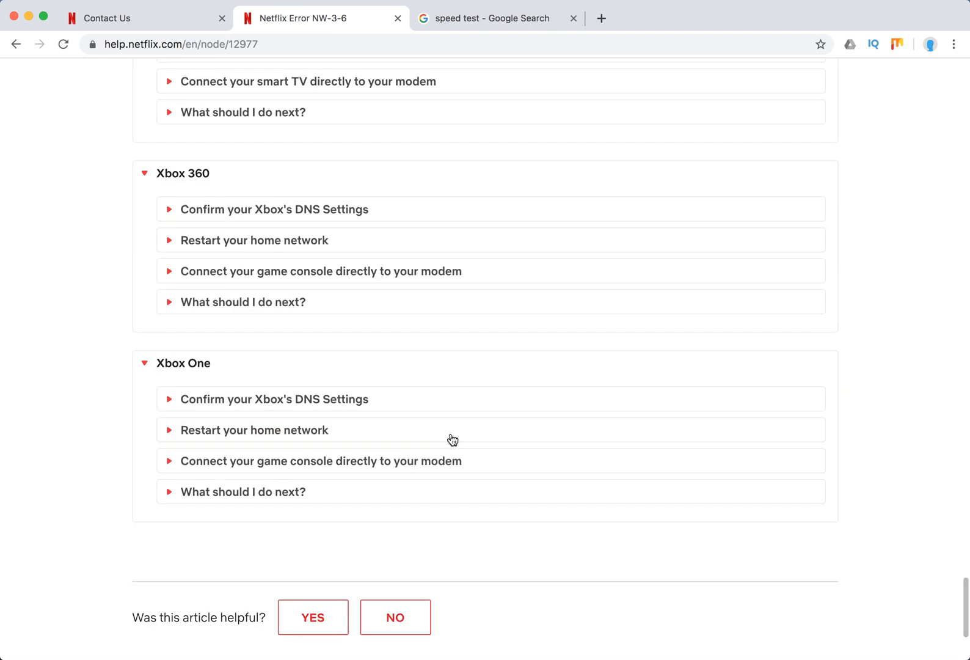
Expand Xbox One's 'What should I do next?' advice about contacting the internet provider
click(242, 491)
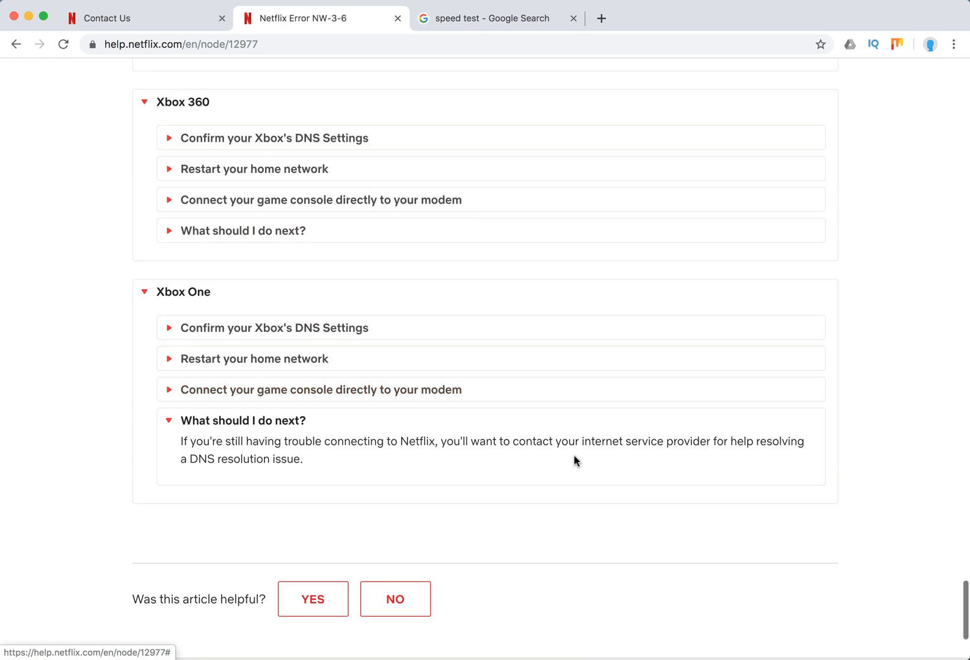
mouse_move(470, 481)
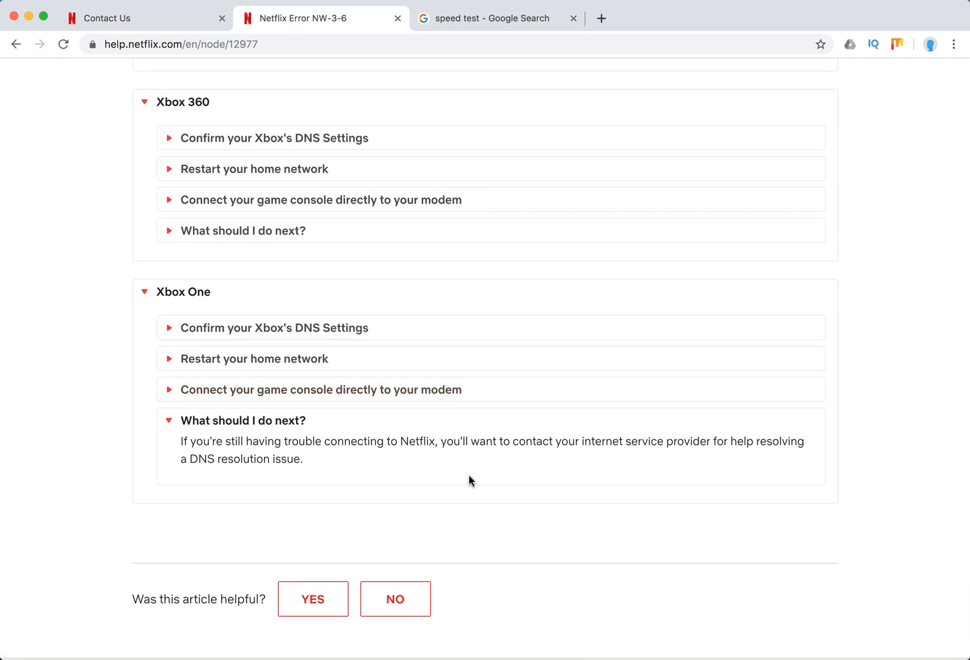
mouse_move(43, 418)
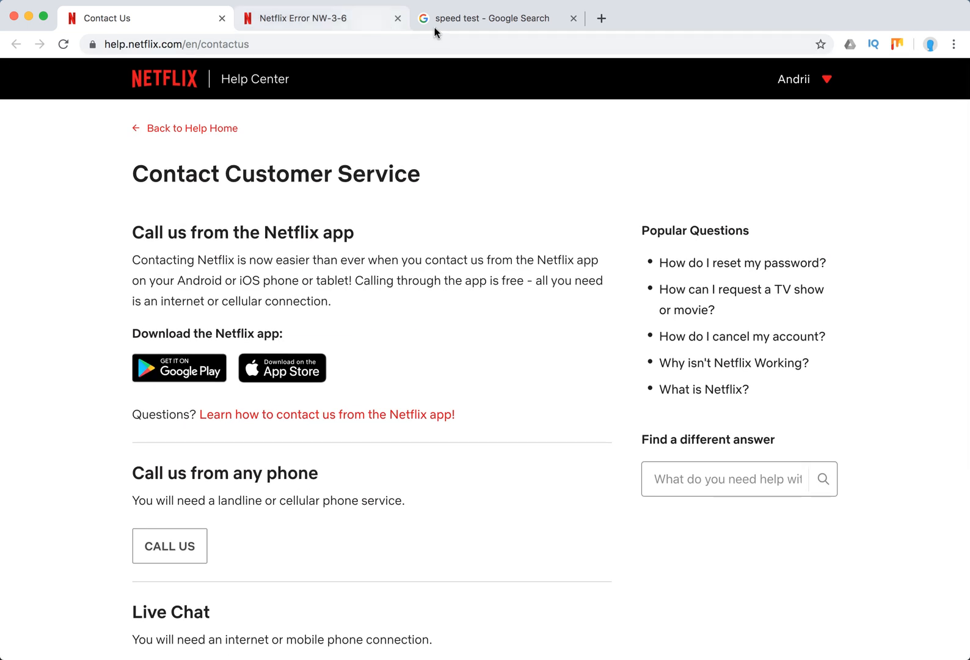
mouse_move(468, 30)
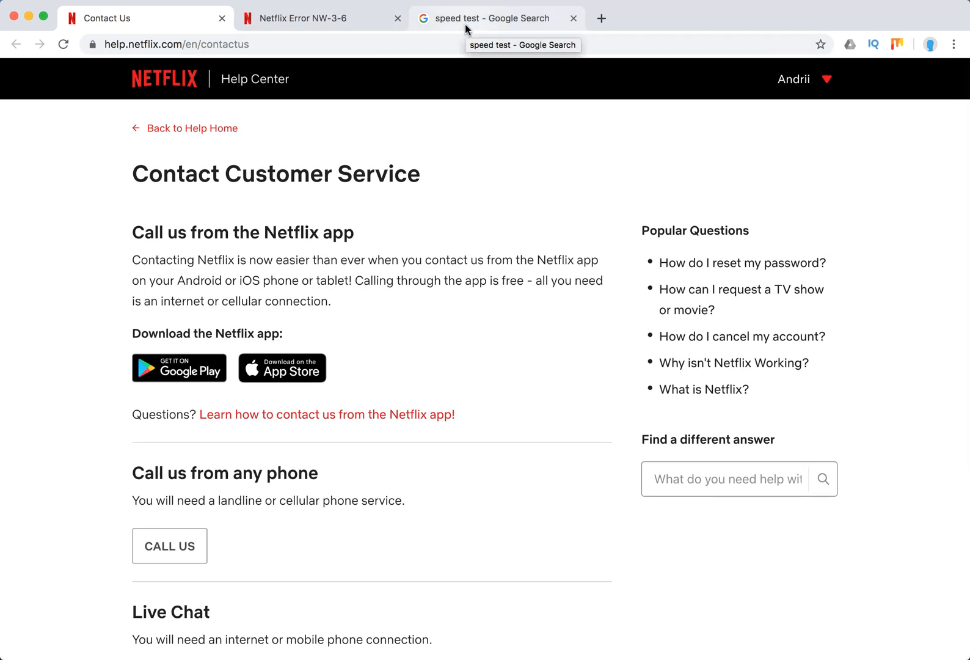
mouse_move(316, 17)
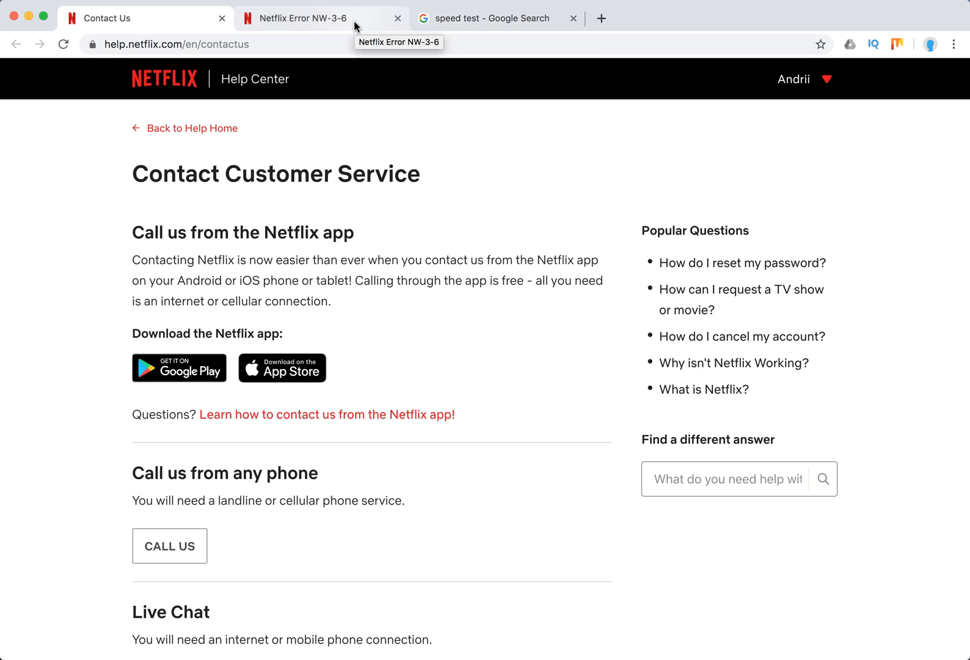